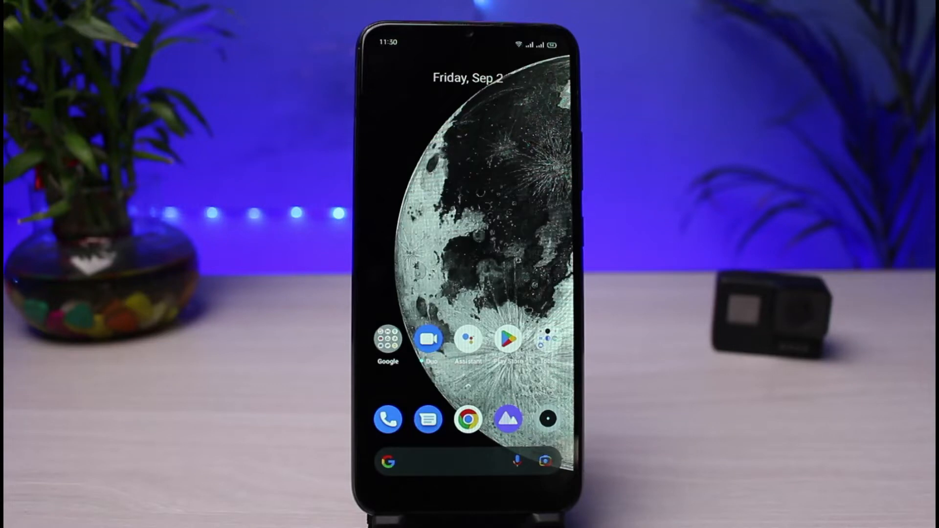
Launch Google Play Store, then bring up the recent-apps overview
left_click(508, 339)
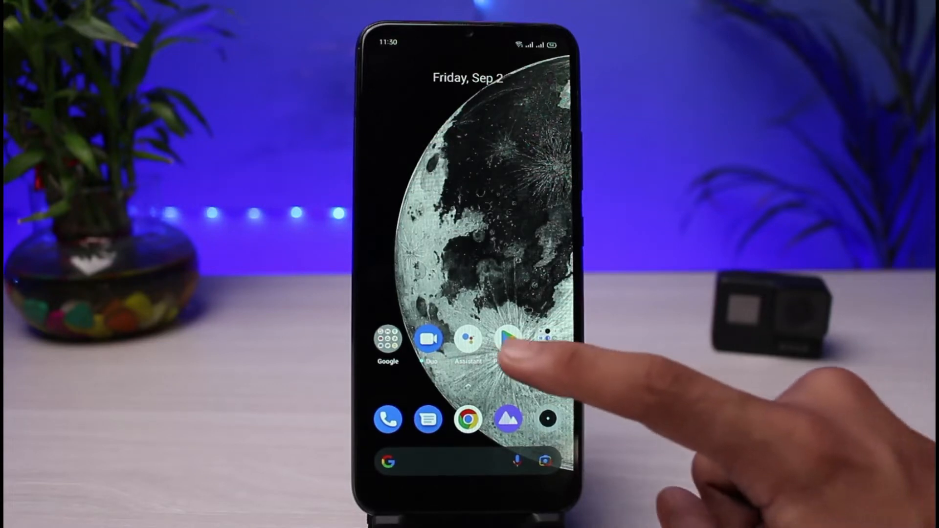
left_click(509, 339)
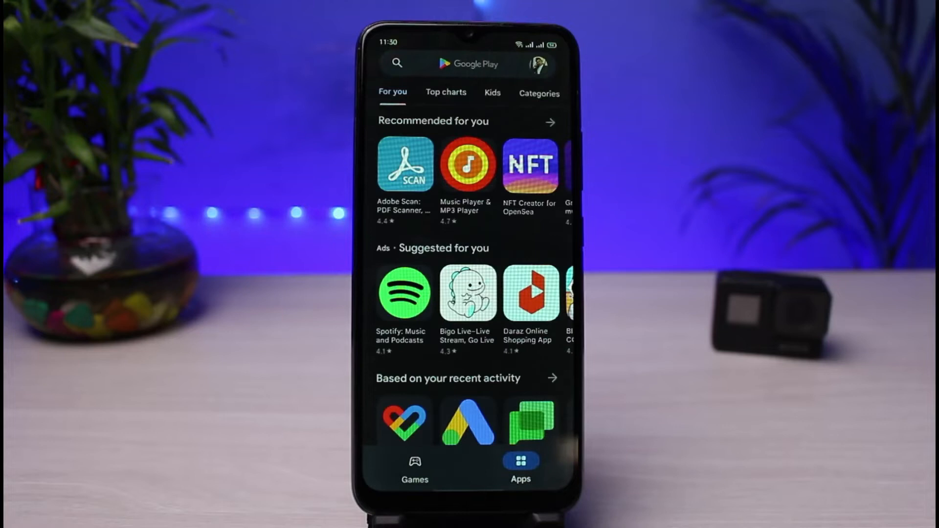
left_click(467, 63)
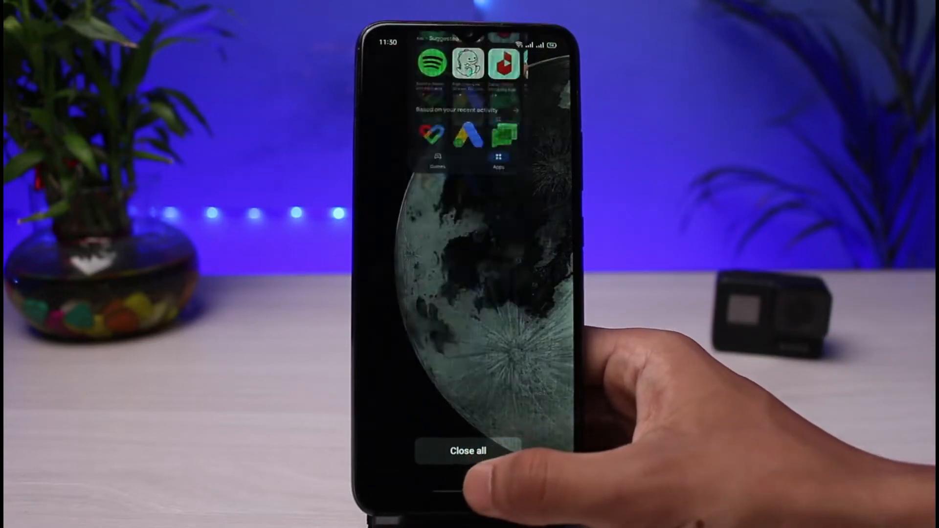
Open Android Settings and scroll its main list down to App management
left_click(467, 450)
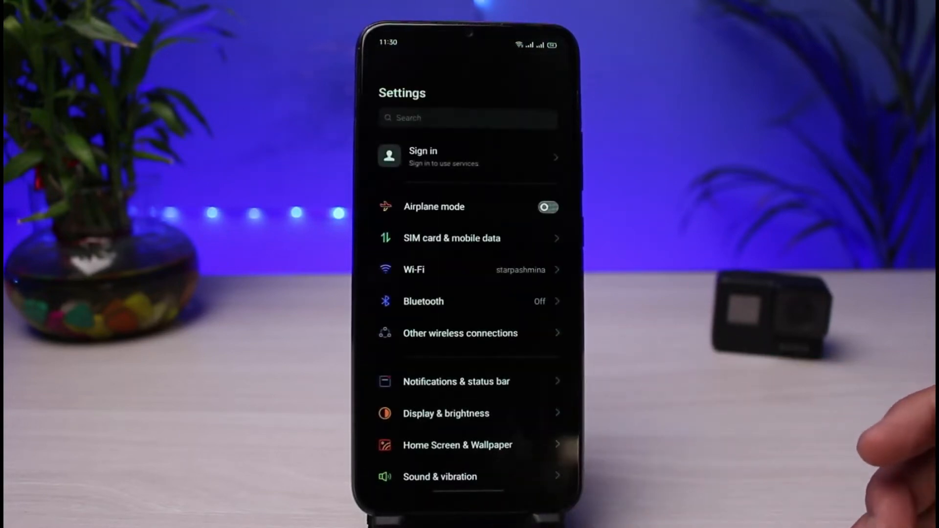
scroll("down", 3)
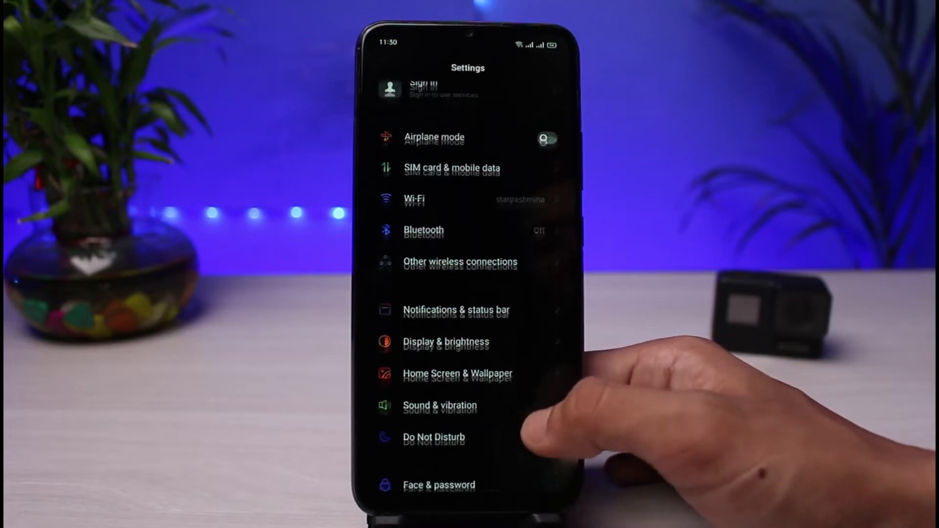
scroll("down", 3)
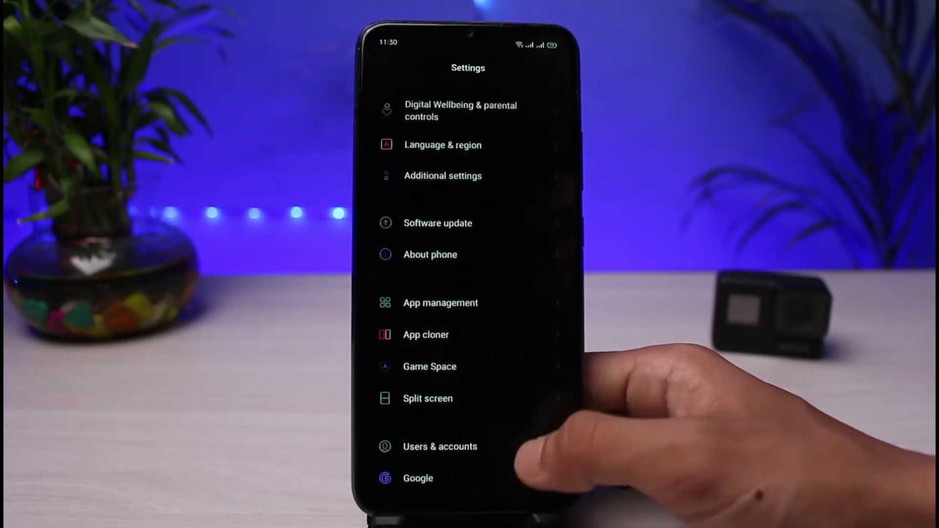
scroll("down", 3)
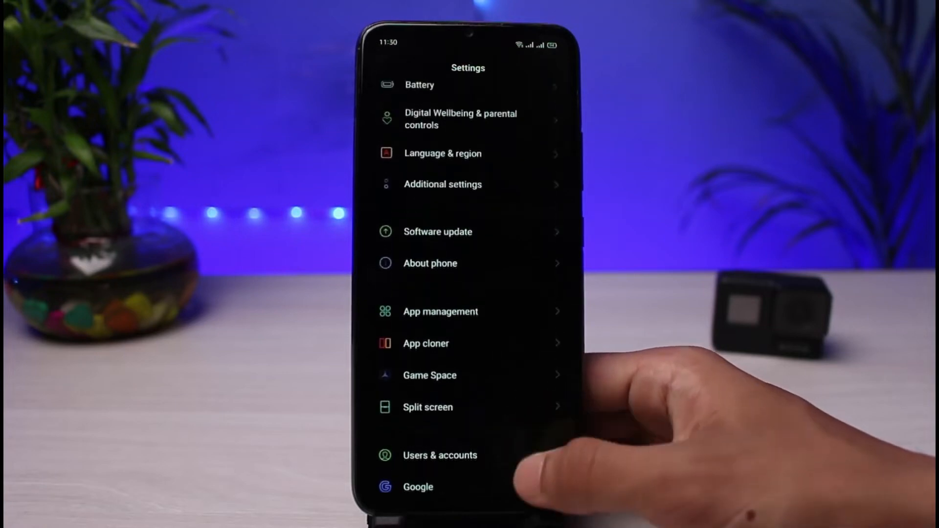
left_click(430, 263)
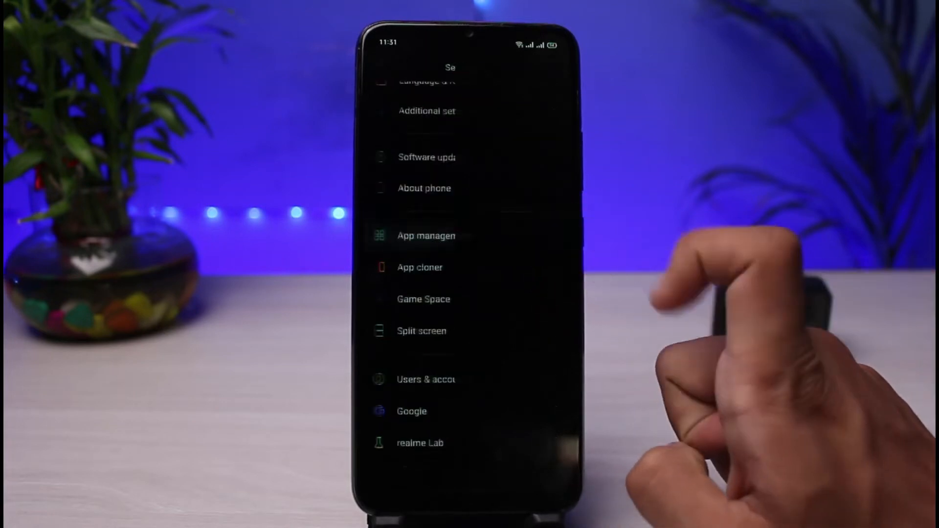
Navigate App management > App list > Facebook to its storage usage page showing 249 MB cache
left_click(426, 235)
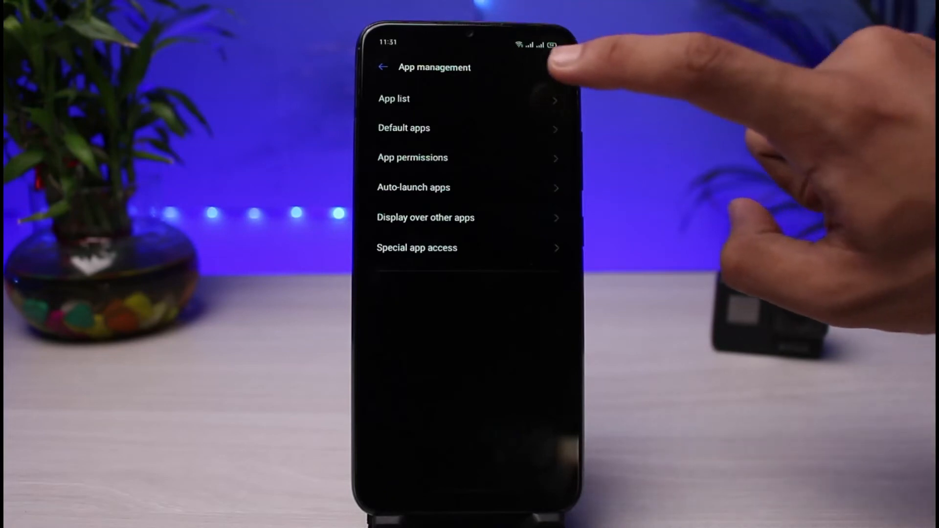
left_click(394, 98)
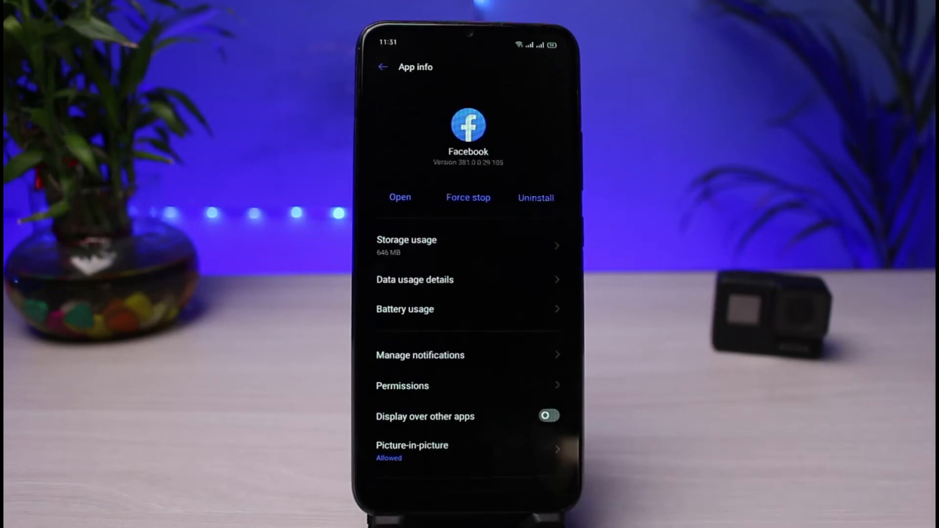
left_click(406, 245)
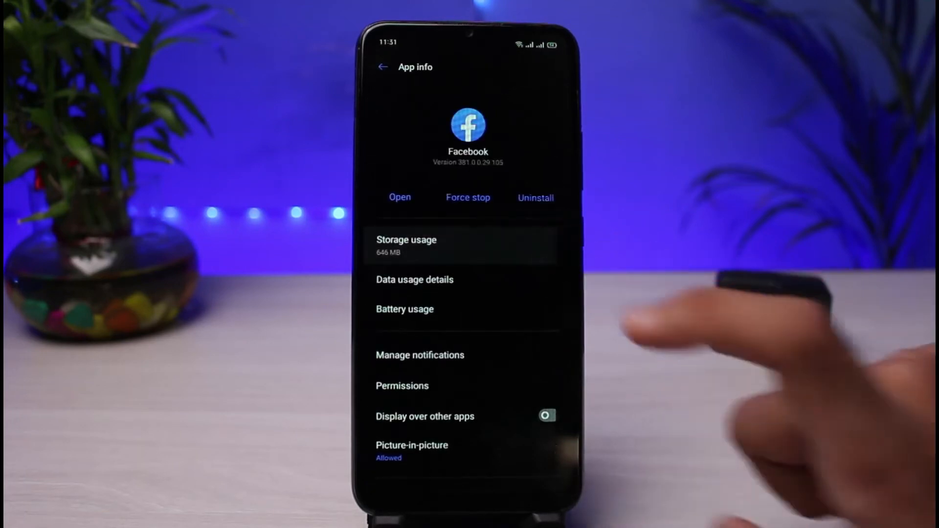
left_click(406, 245)
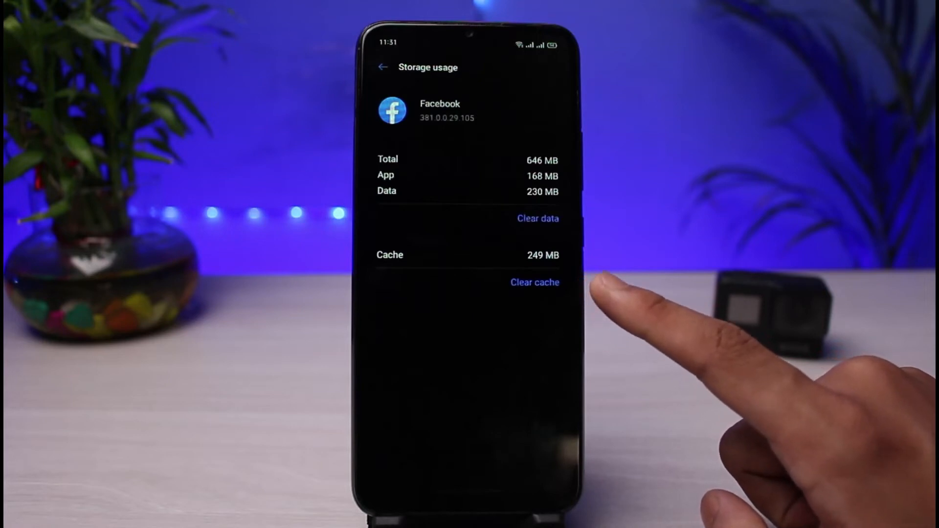
mouse_move(599, 318)
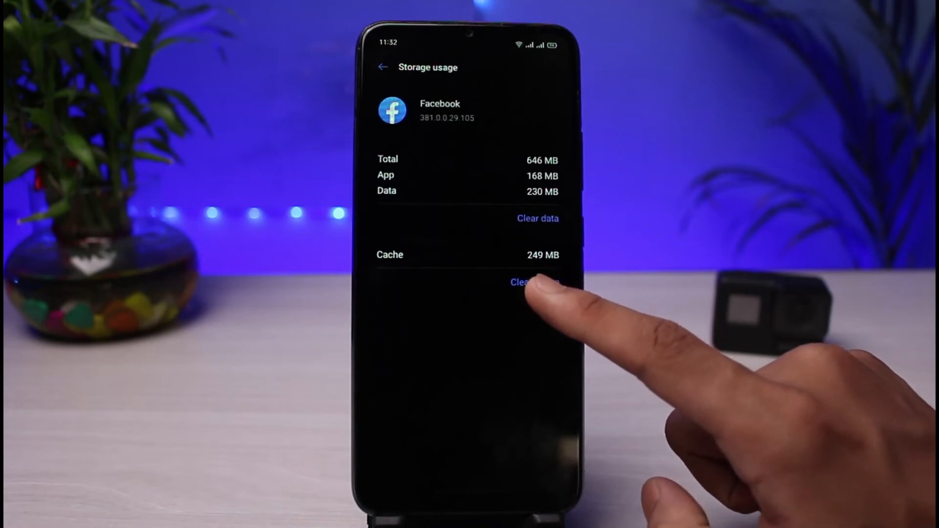
Clear Facebook's 249 MB cache to 0 B and return to the app list
left_click(533, 282)
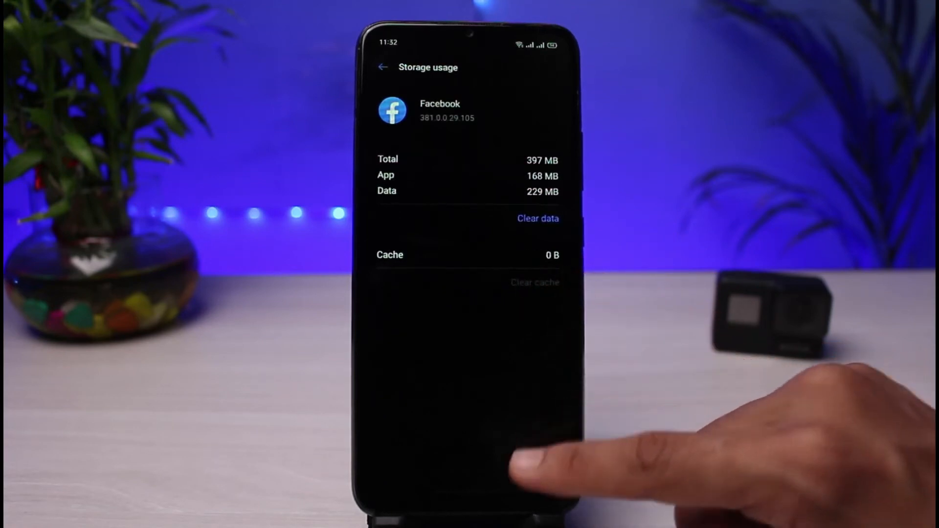
left_click(382, 66)
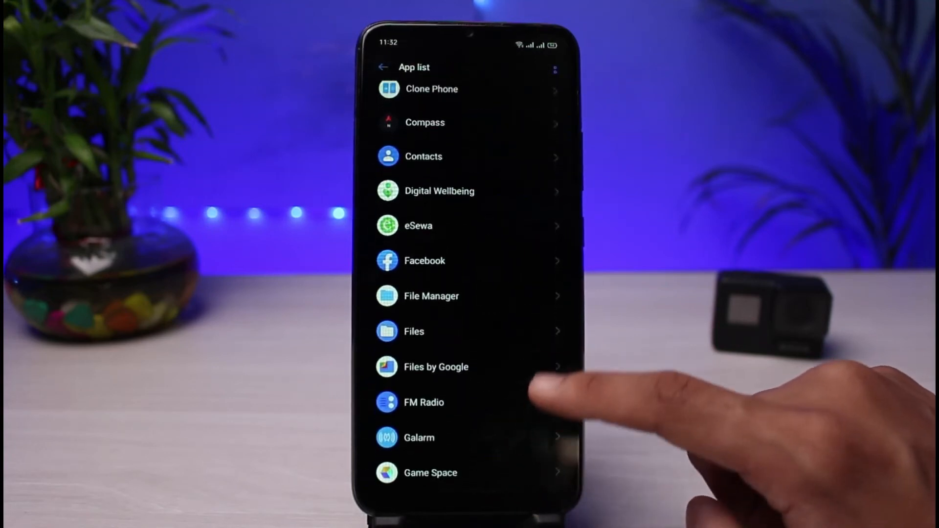
Open Instagram's storage usage and clear its 352 MB cache to 0 B
scroll("down", 3)
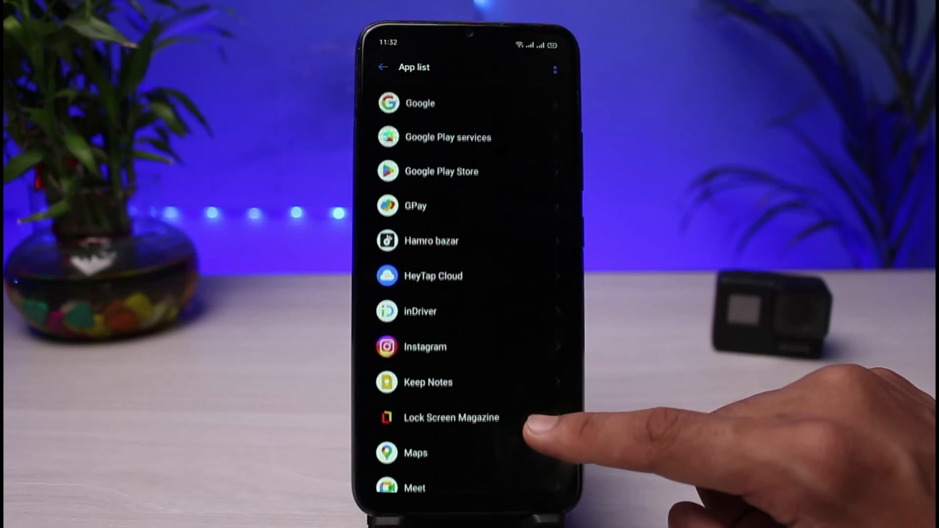
left_click(424, 346)
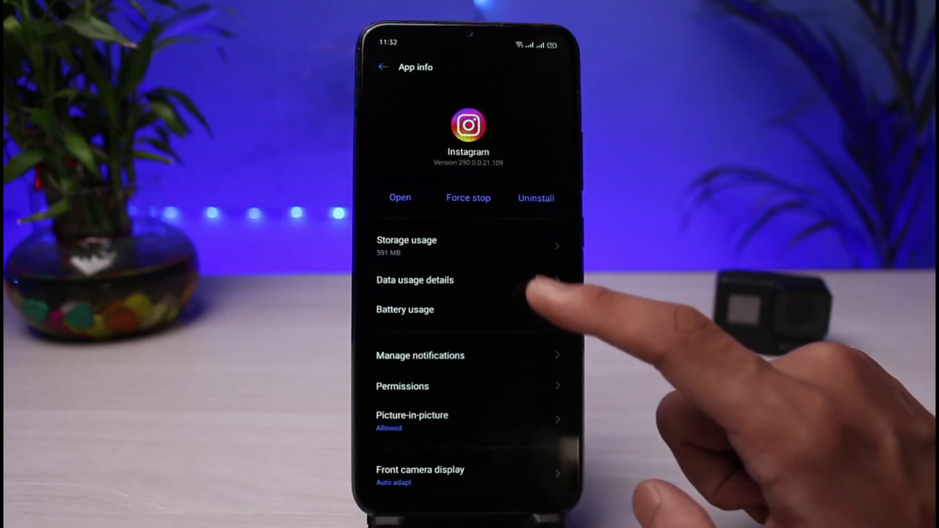
left_click(406, 246)
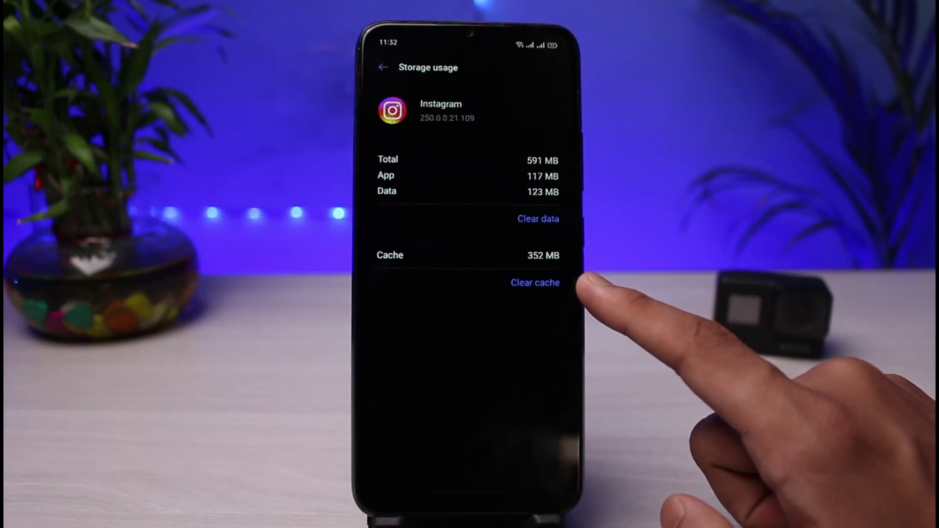
left_click(534, 282)
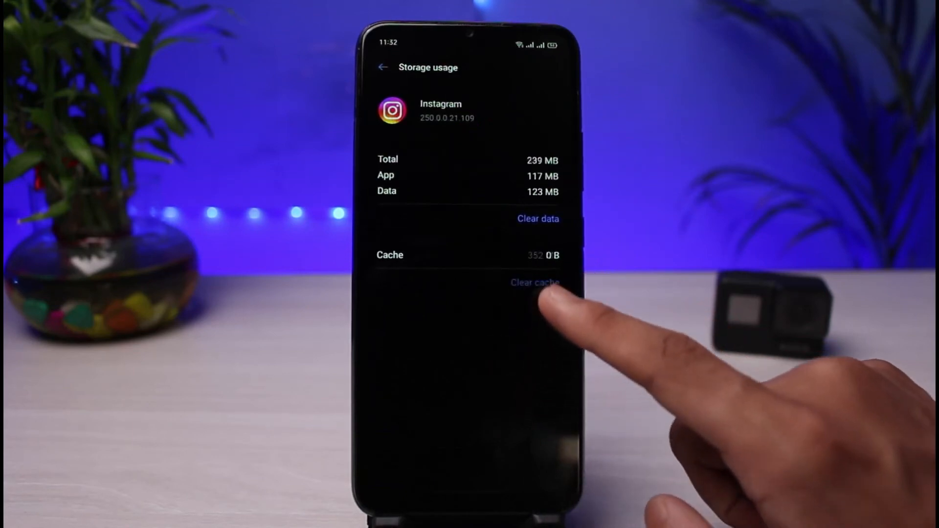
left_click(534, 282)
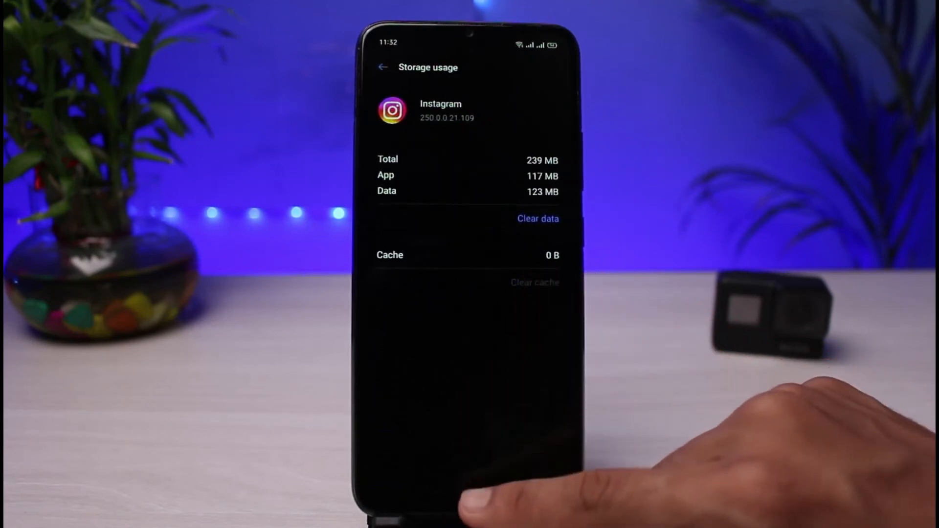